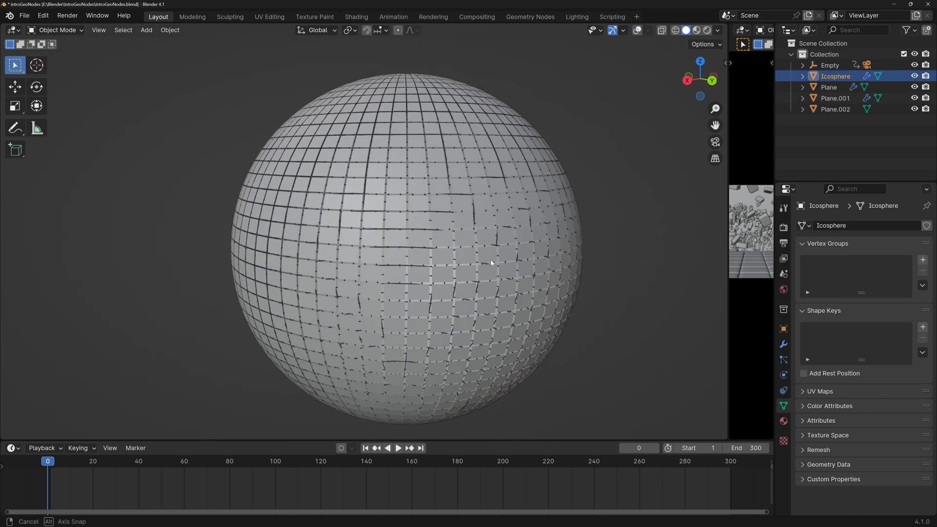
- Assign the Panels node group to the monkey head so it breaks into extruded panels
drag(490, 263, 466, 242)
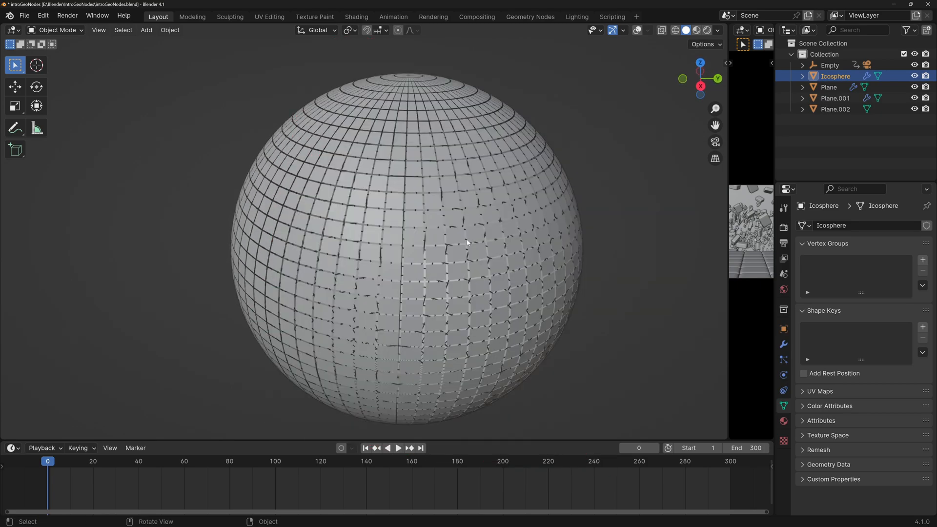
click(530, 16)
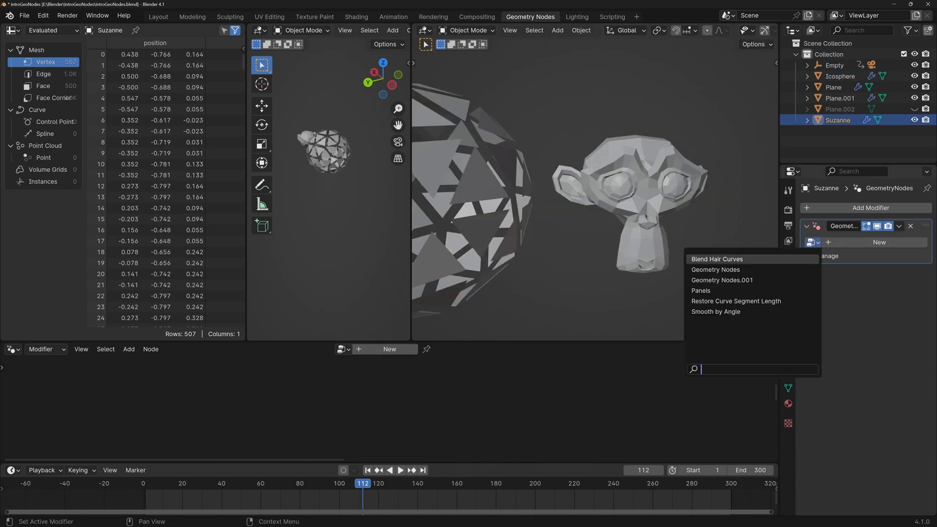
click(701, 291)
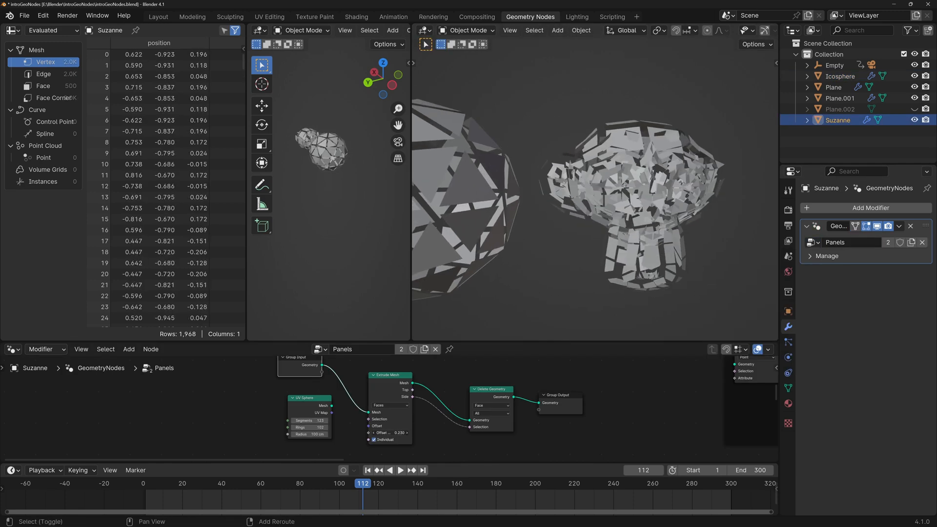
click(841, 76)
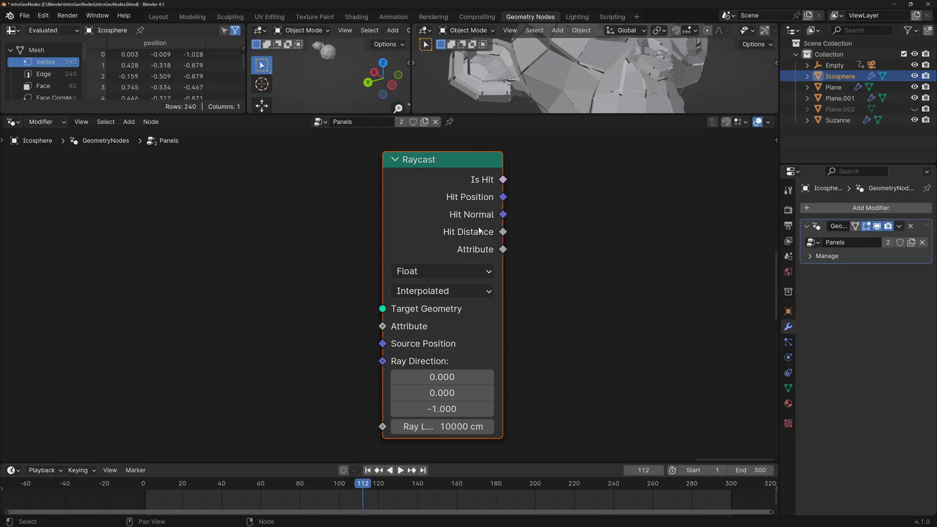
mouse_move(504, 215)
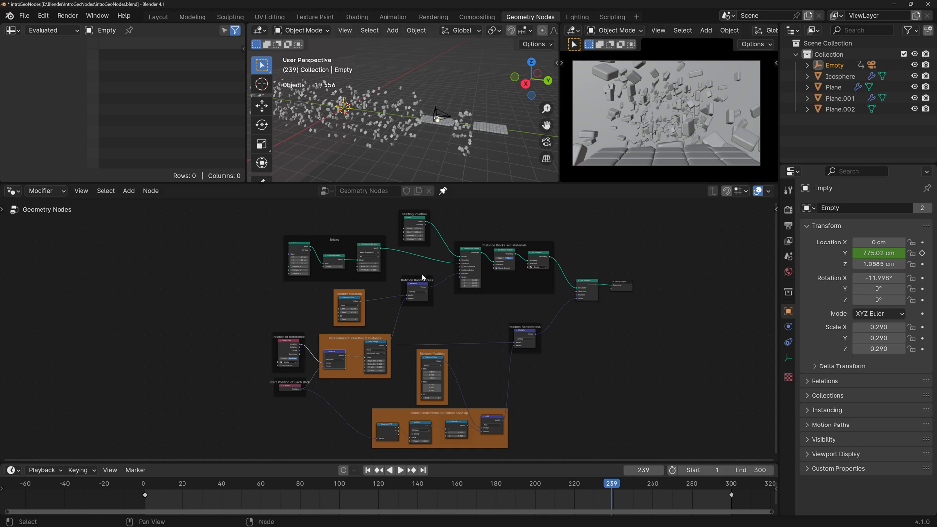
mouse_move(495, 339)
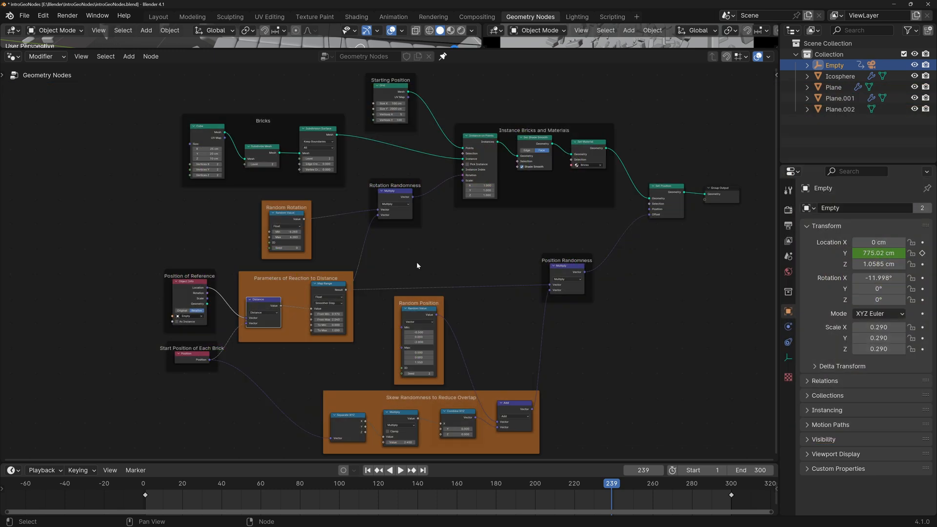
mouse_move(257, 259)
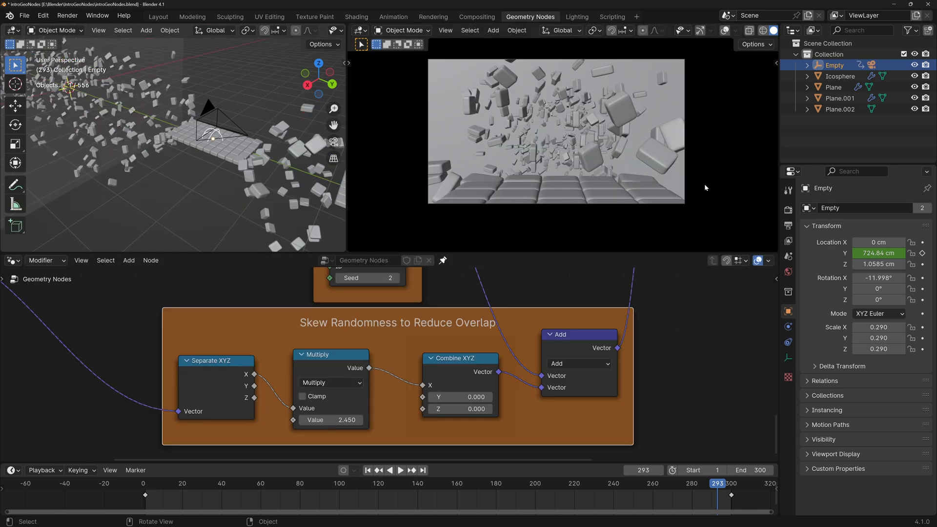
- Make the Plane the active object to return to its brick road node tree
click(833, 87)
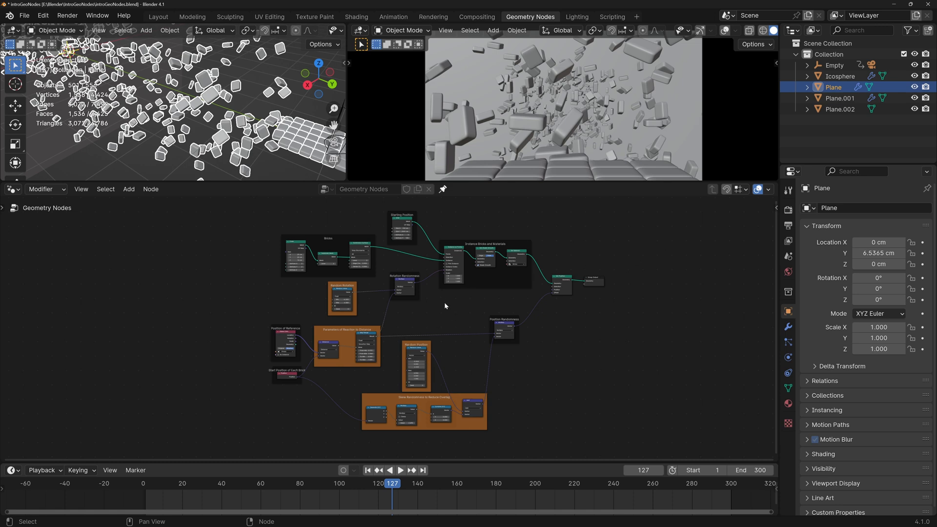